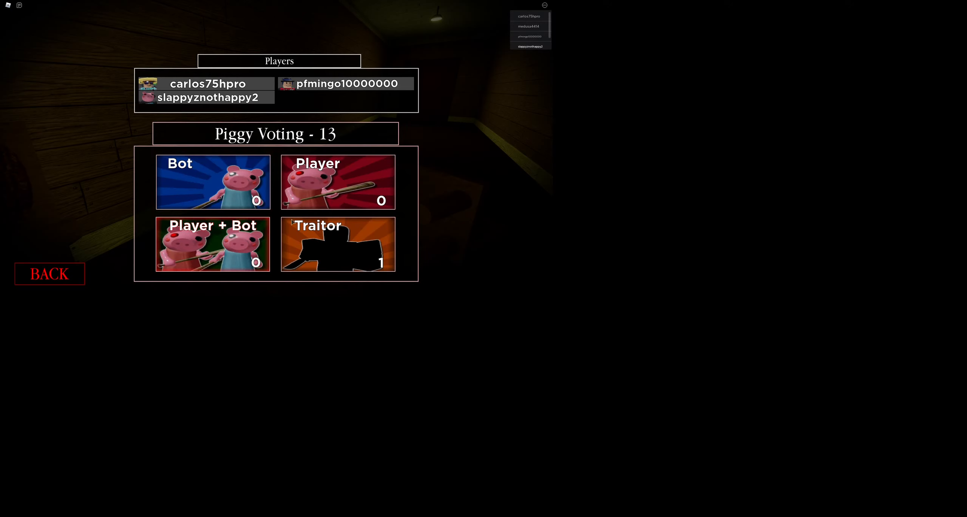
- Vote for a Piggy mode card on the Piggy Voting screen
{"action": "left_click", "coordinate": [213, 182]}
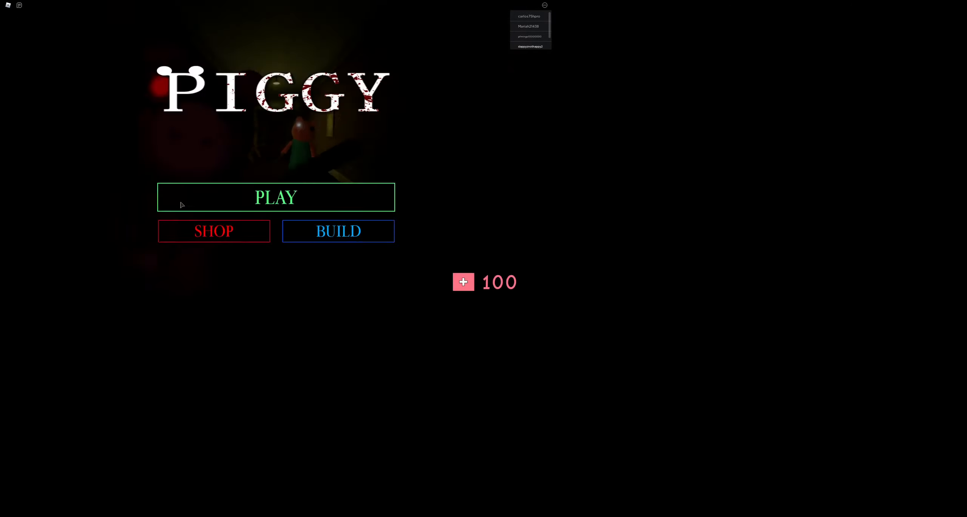
{"action": "left_click", "coordinate": [275, 197]}
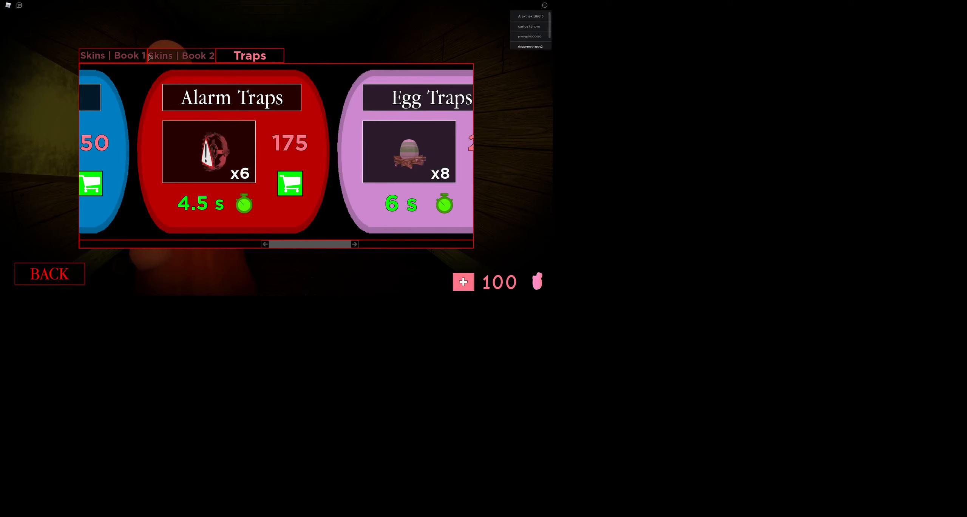
{"action": "left_click", "coordinate": [111, 55]}
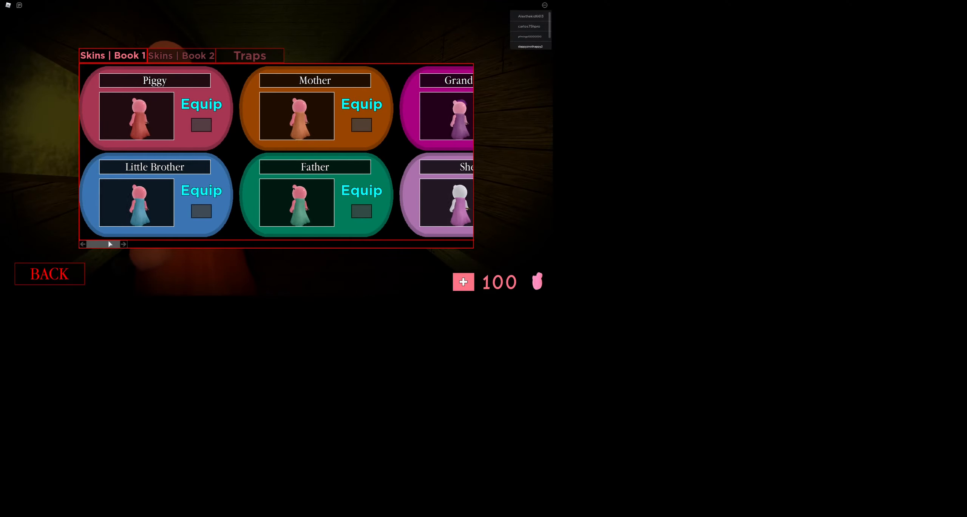
{"action": "left_click", "coordinate": [49, 273]}
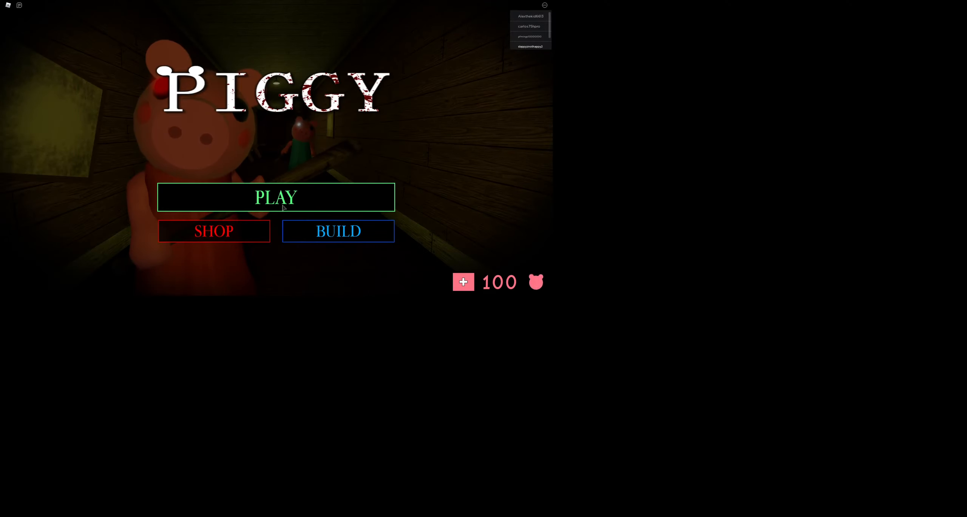
- Join a new game and vote for a chapter map tile
{"action": "left_click", "coordinate": [276, 197]}
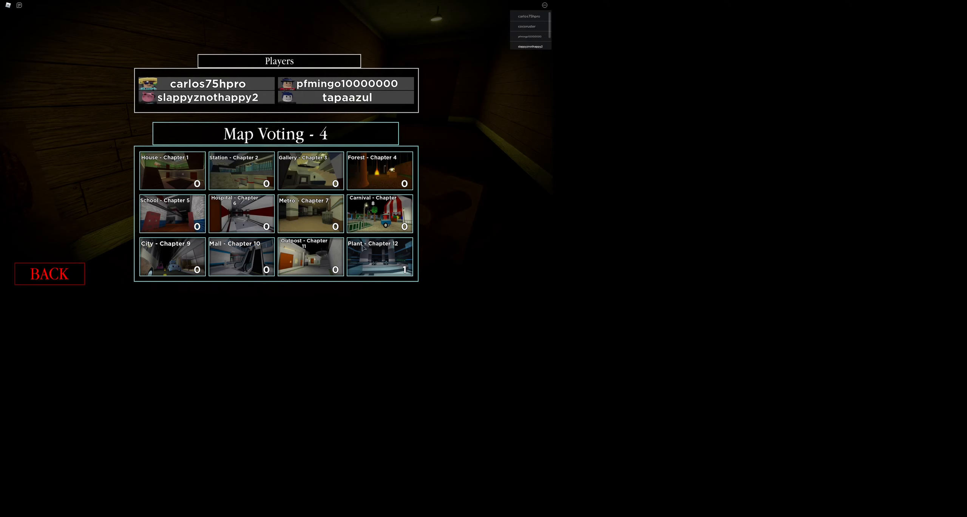
{"action": "left_click", "coordinate": [379, 256]}
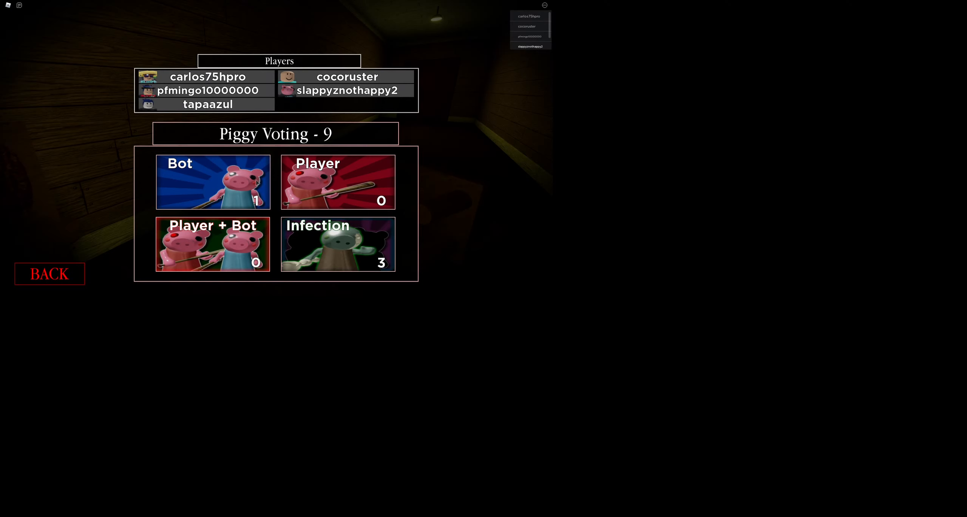
{"action": "mouse_move", "coordinate": [317, 229]}
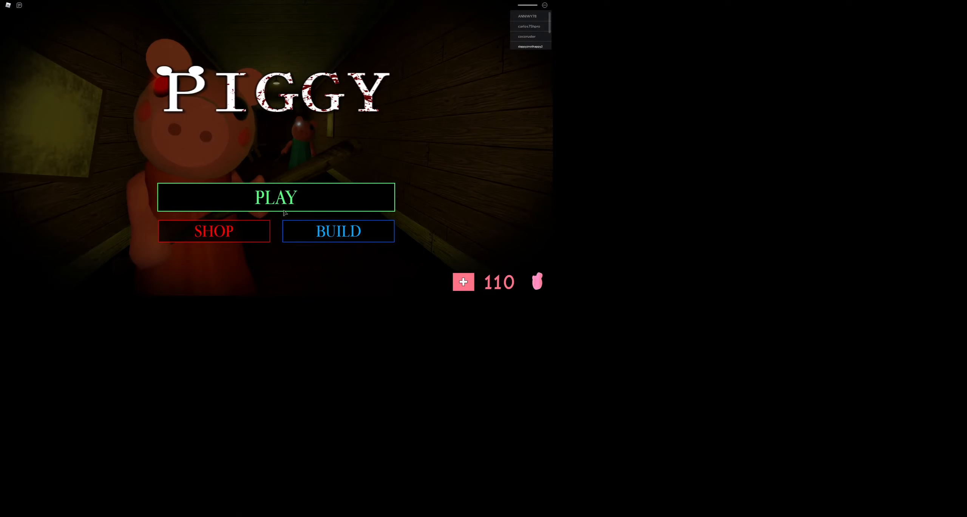
- Browse more Book 1 skins, including the equipped Pony, then go back to the title menu
{"action": "left_click", "coordinate": [213, 231]}
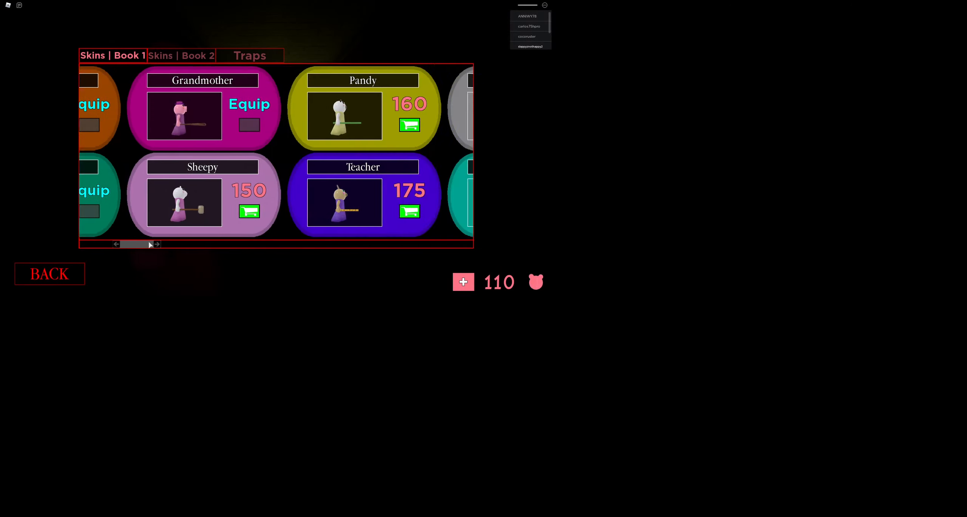
{"action": "left_click", "coordinate": [157, 244]}
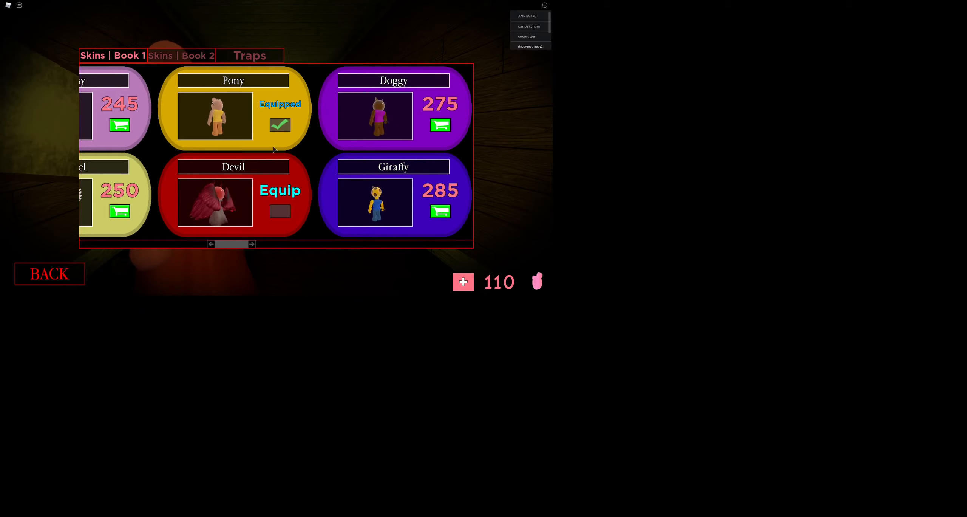
{"action": "left_click", "coordinate": [211, 243]}
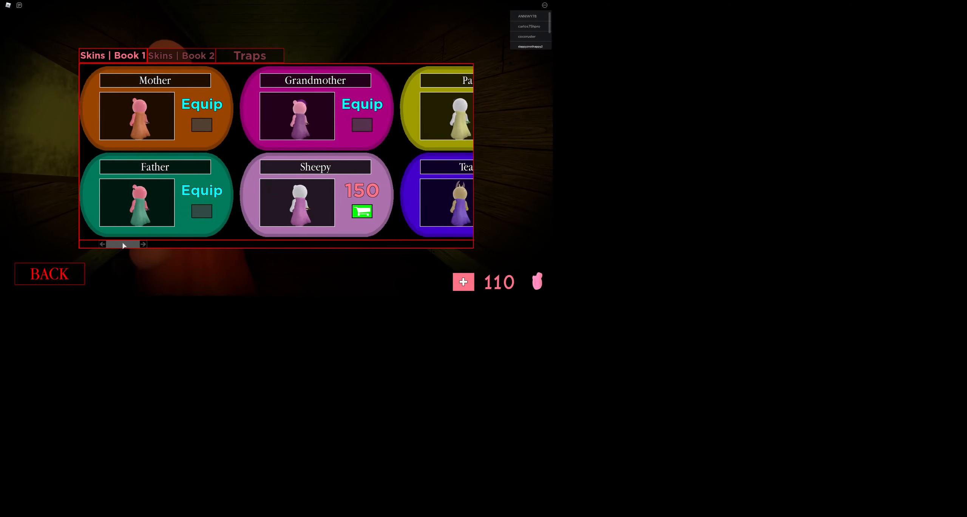
{"action": "left_click", "coordinate": [143, 243]}
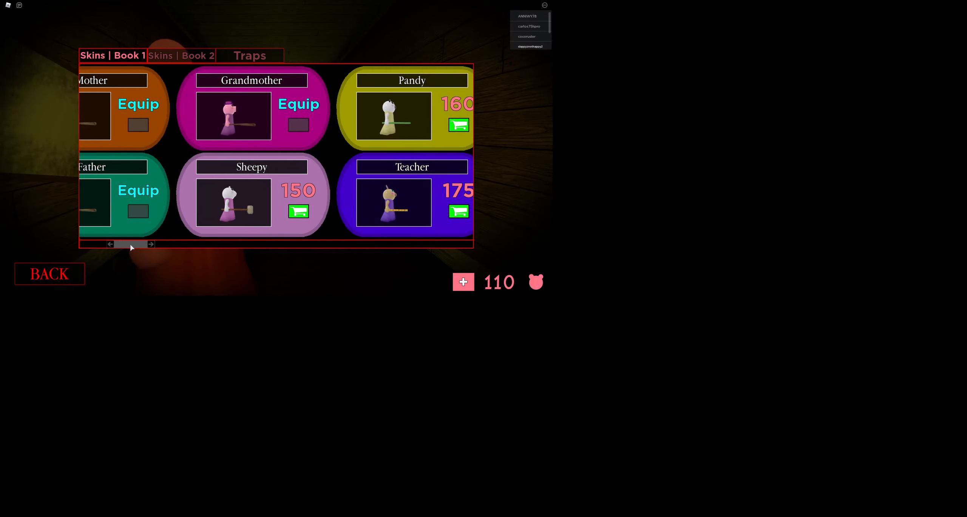
{"action": "left_click", "coordinate": [110, 244]}
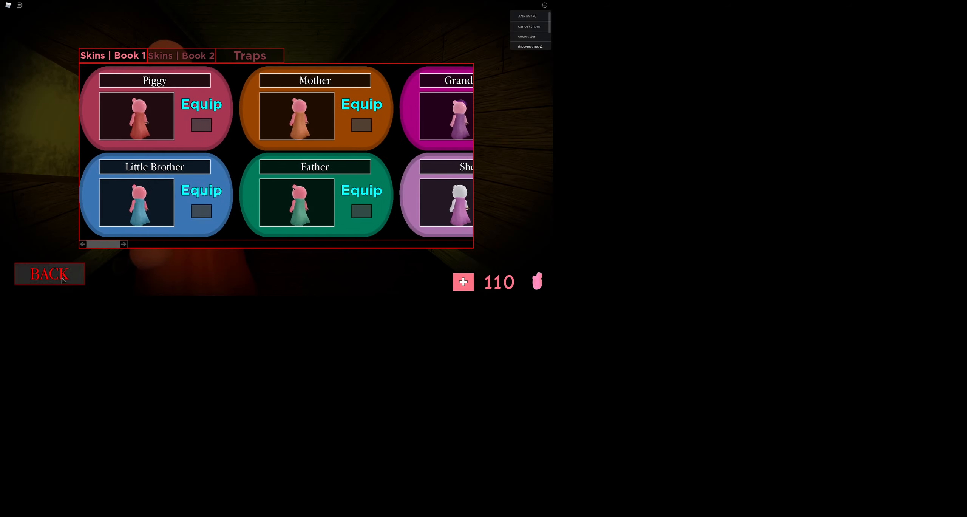
{"action": "left_click", "coordinate": [50, 274]}
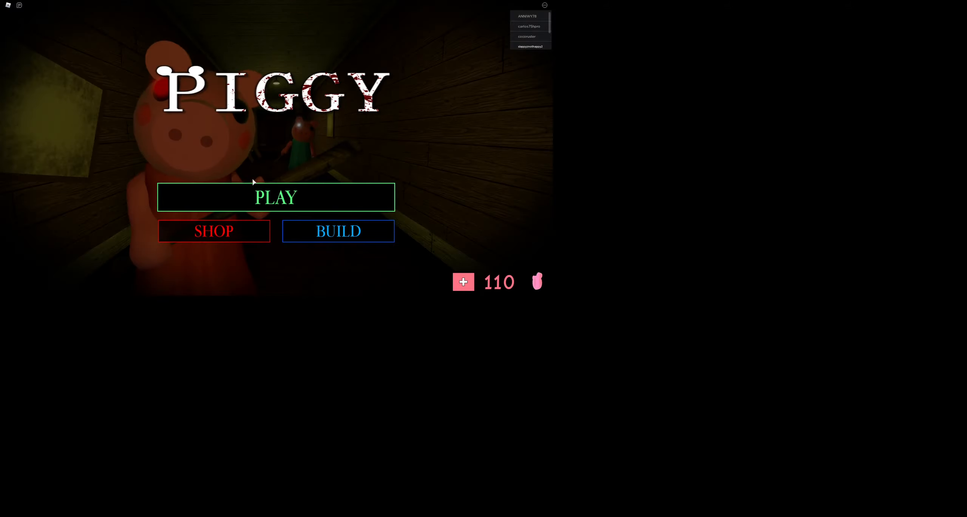
- Join a new game and vote for a map on the map grid
{"action": "left_click", "coordinate": [275, 197]}
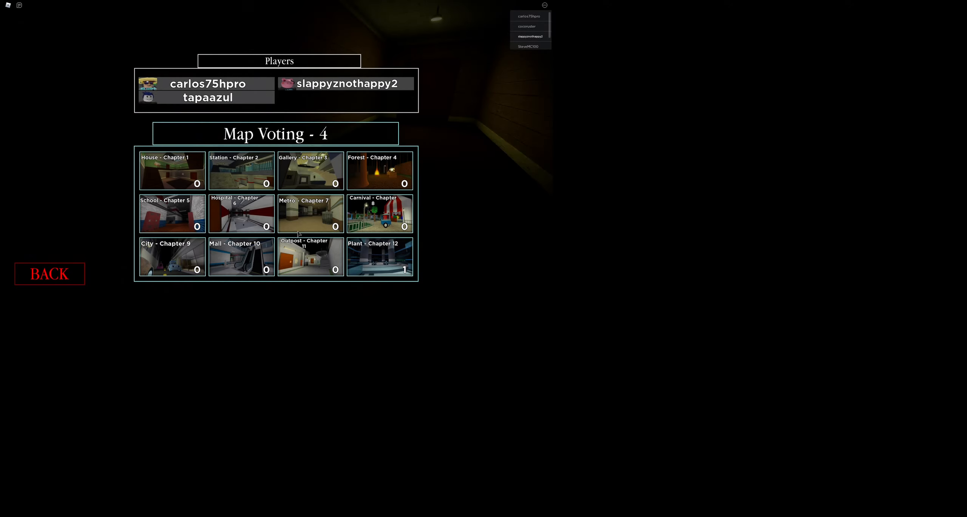
{"action": "left_click", "coordinate": [172, 171]}
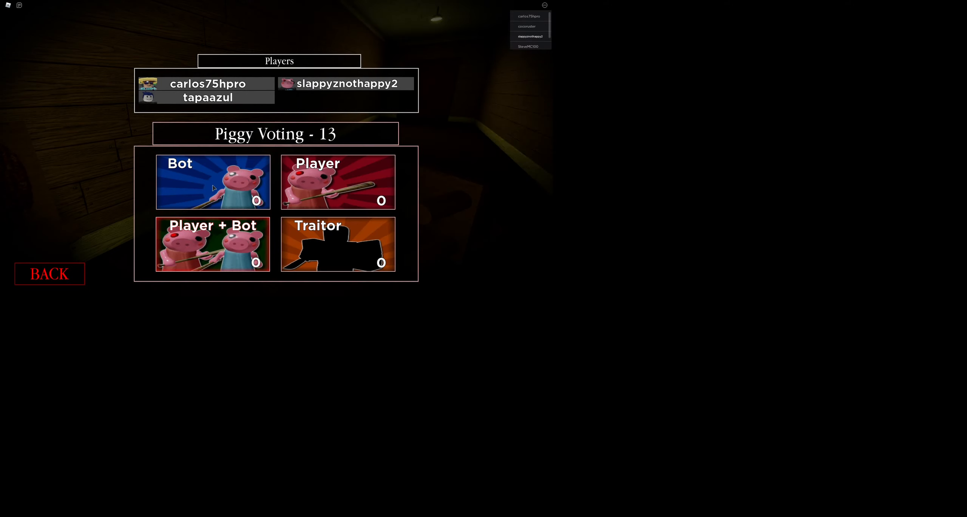
- Vote for the Bot card in Piggy Voting
{"action": "left_click", "coordinate": [212, 182]}
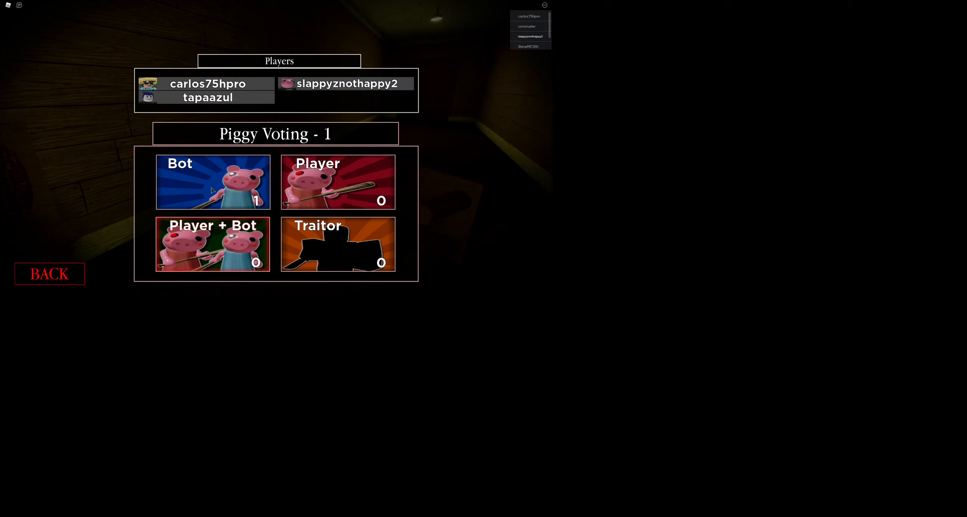
{"action": "left_click", "coordinate": [213, 182]}
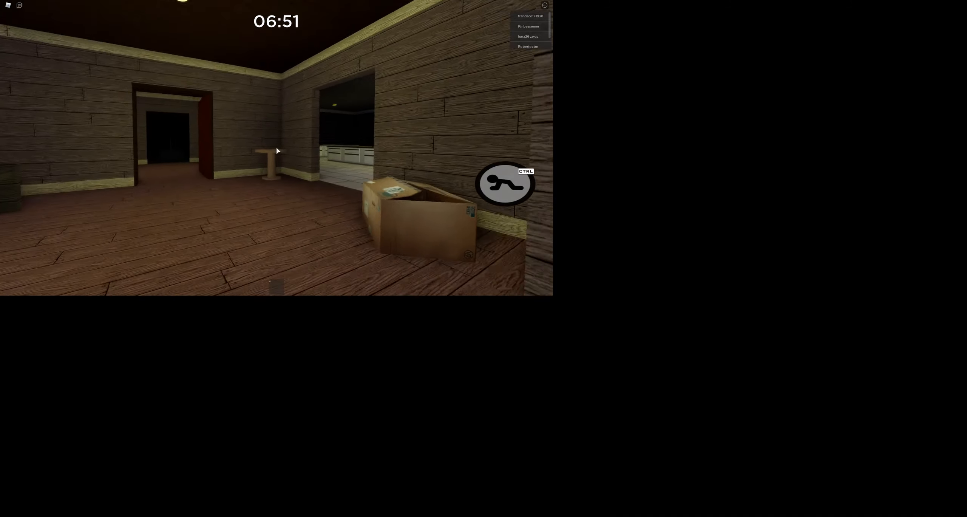
- Walk forward through the wooden rooms past the cardboard box
{"action": "key", "text": "w"}
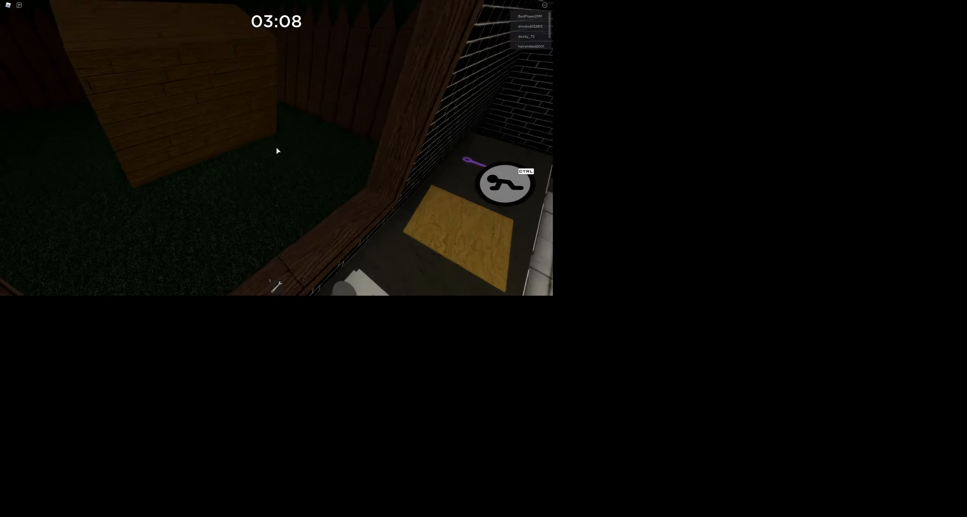
{"action": "mouse_move", "coordinate": [276, 151]}
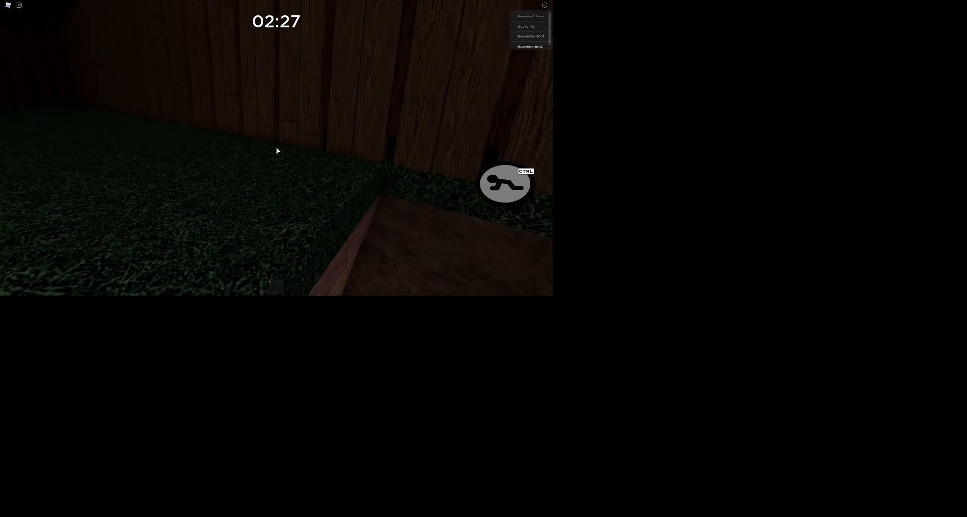
{"action": "mouse_move", "coordinate": [276, 151]}
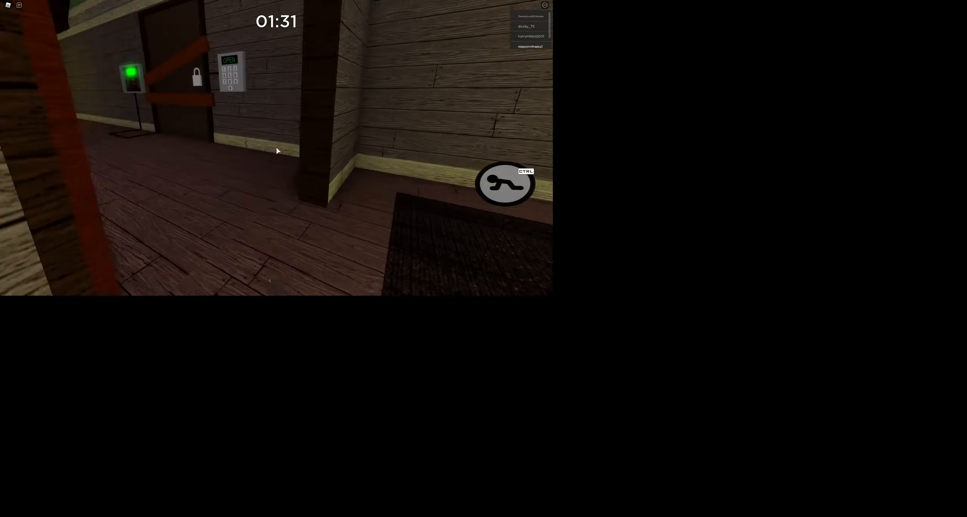
{"action": "mouse_move", "coordinate": [276, 151]}
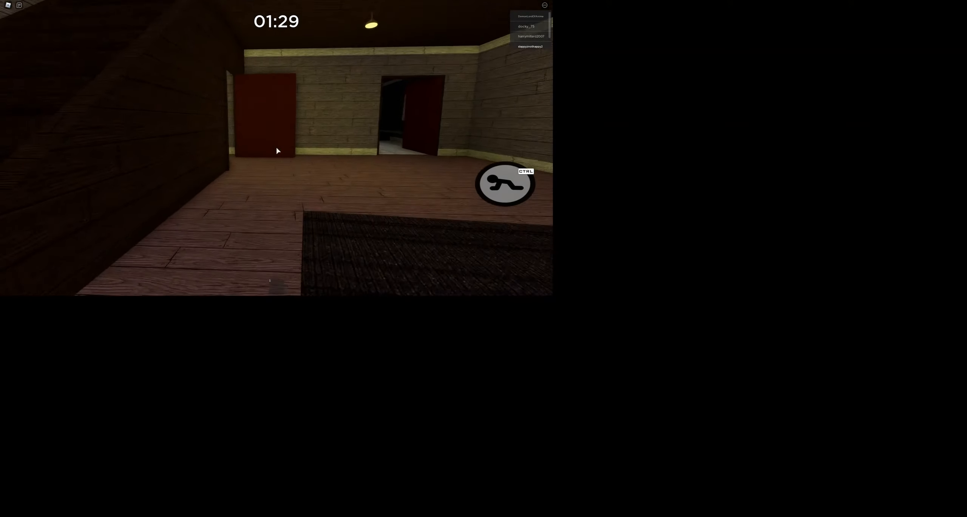